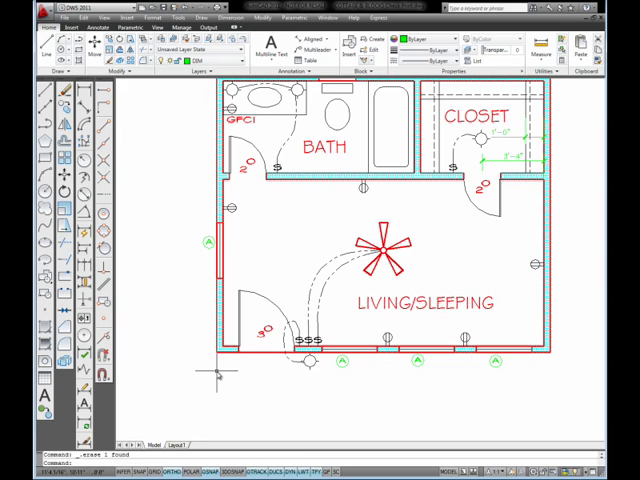
mouse_move(270, 356)
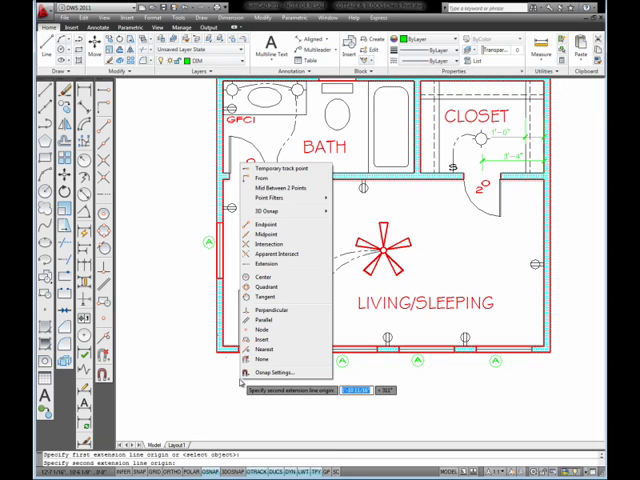
mouse_move(284, 188)
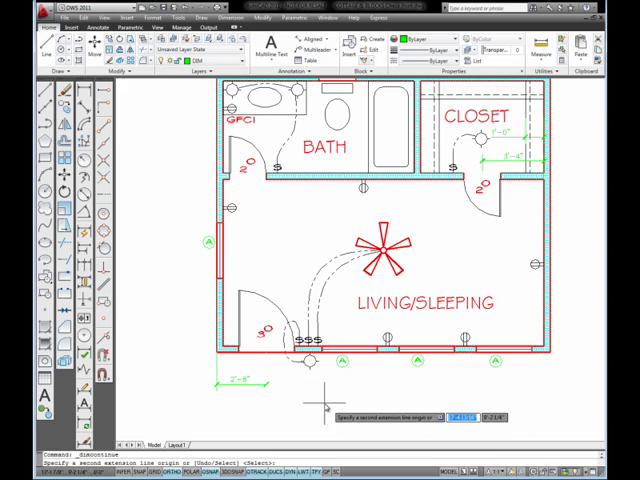
mouse_move(324, 400)
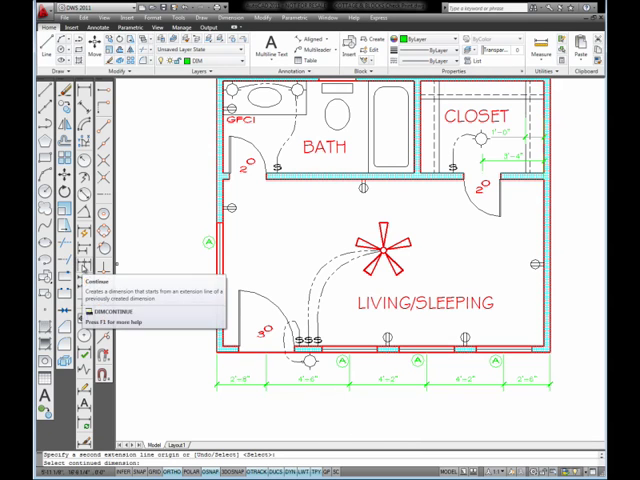
mouse_move(360, 402)
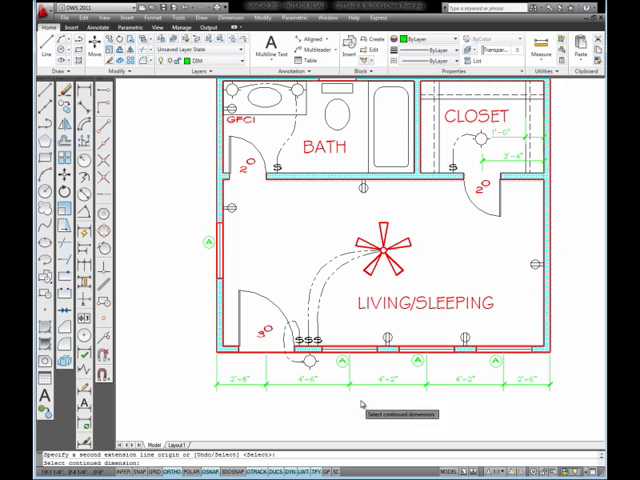
mouse_move(500, 410)
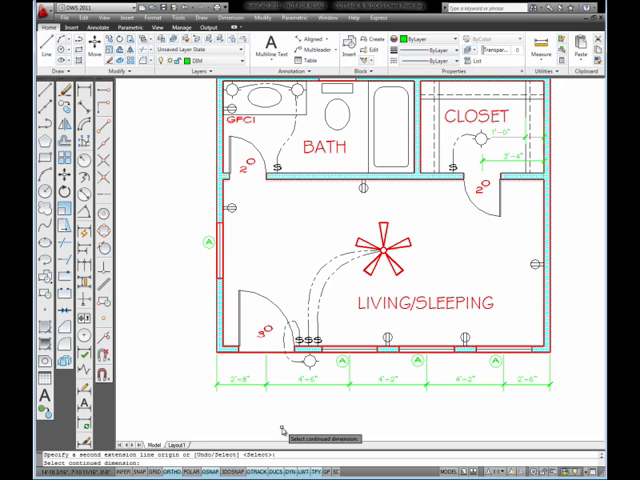
mouse_move(136, 112)
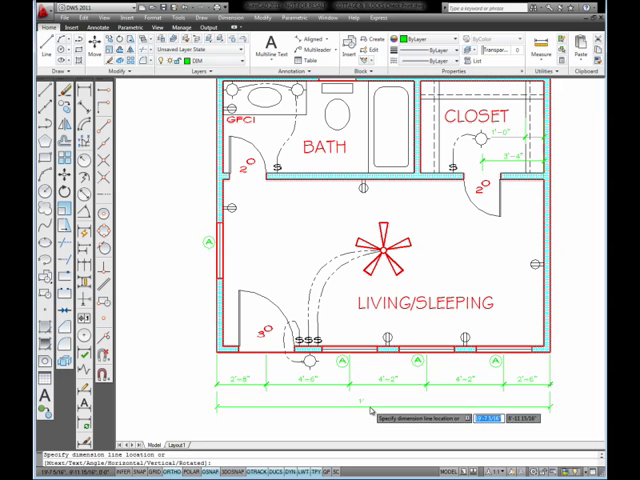
Place the overall front-wall width dimension below the existing continued row
left_click(350, 420)
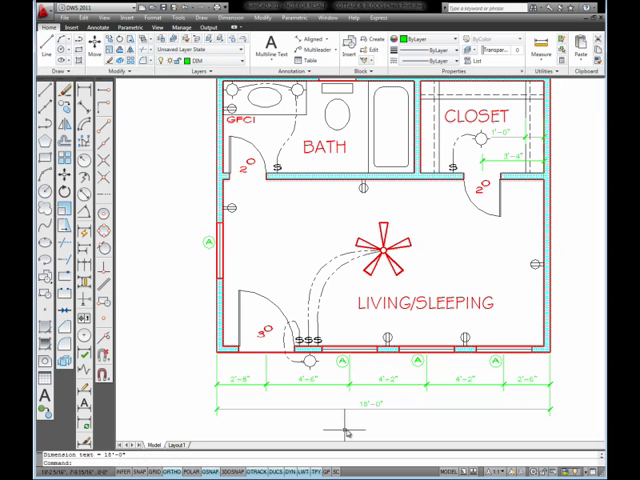
mouse_move(170, 332)
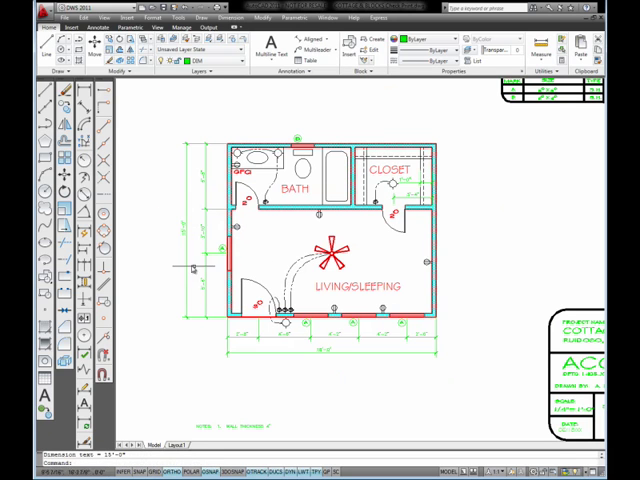
mouse_move(348, 360)
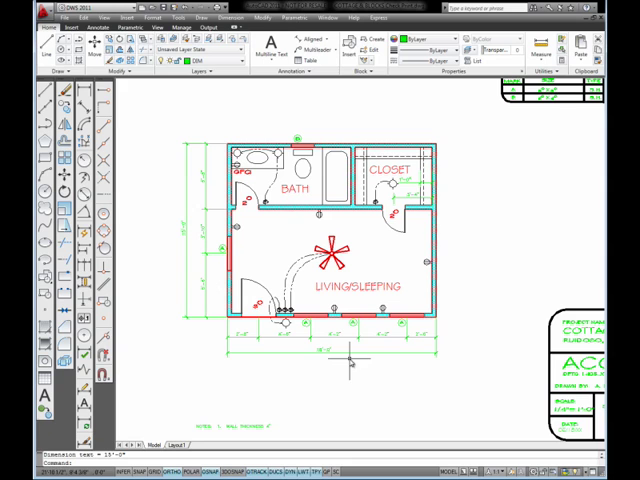
mouse_move(452, 142)
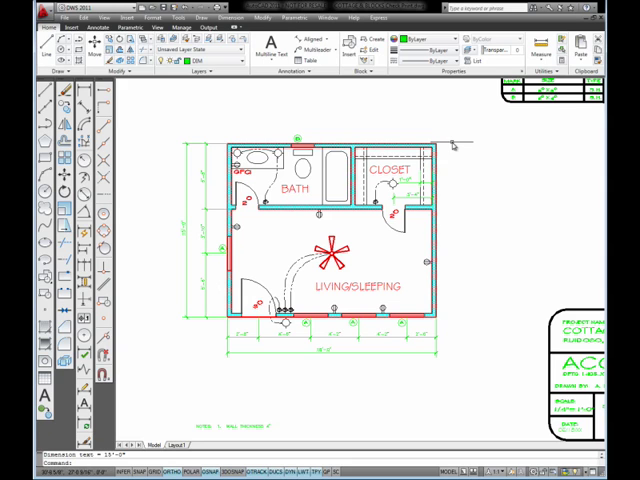
mouse_move(228, 128)
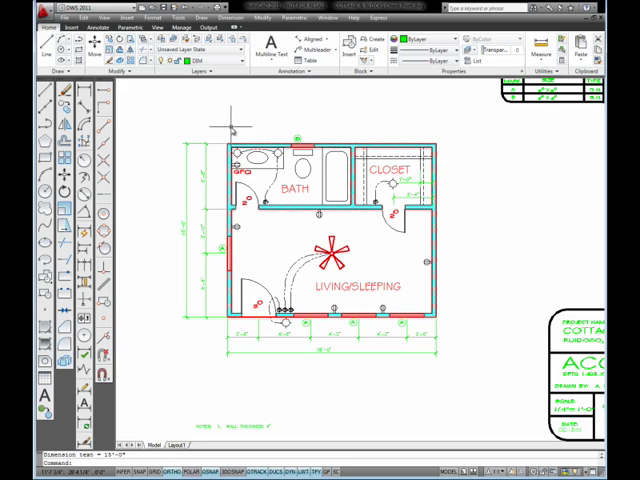